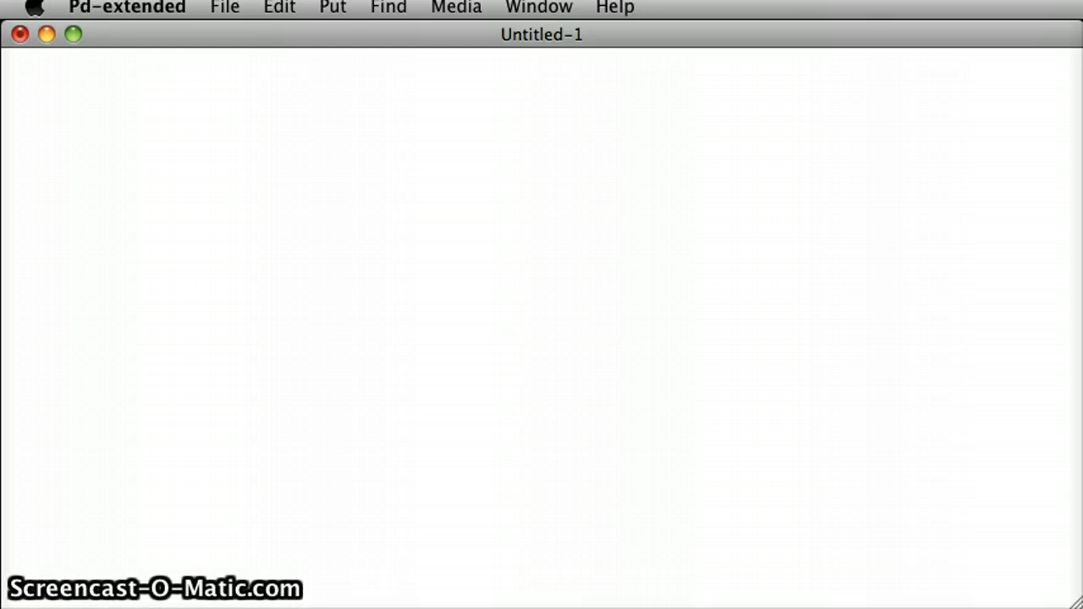
pyautogui.moveTo(161, 46)
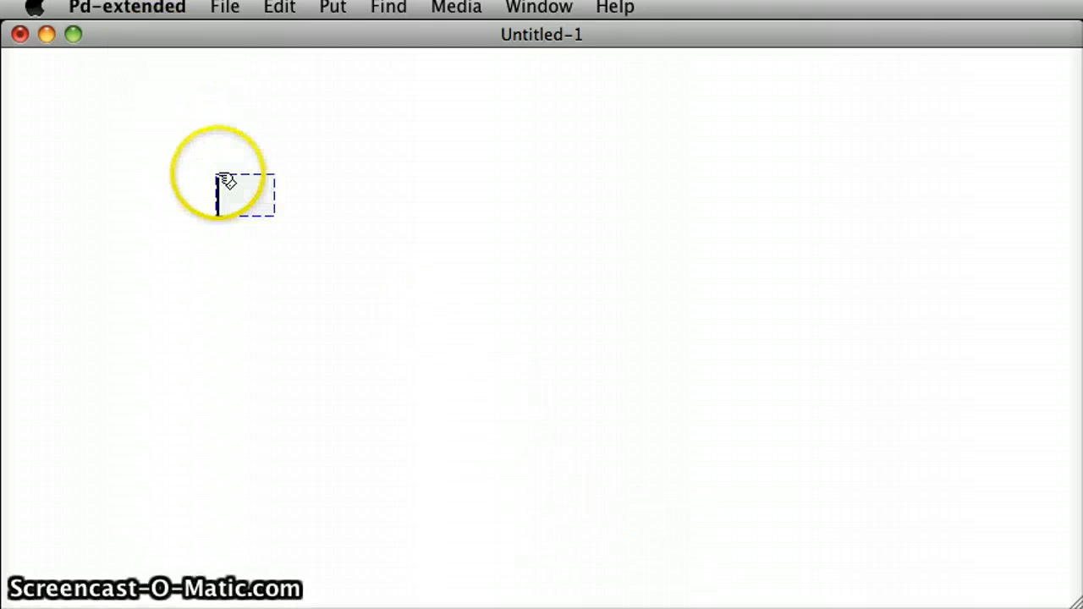
# Create an openpanel object on the empty canvas.
pyautogui.write('openpanel')
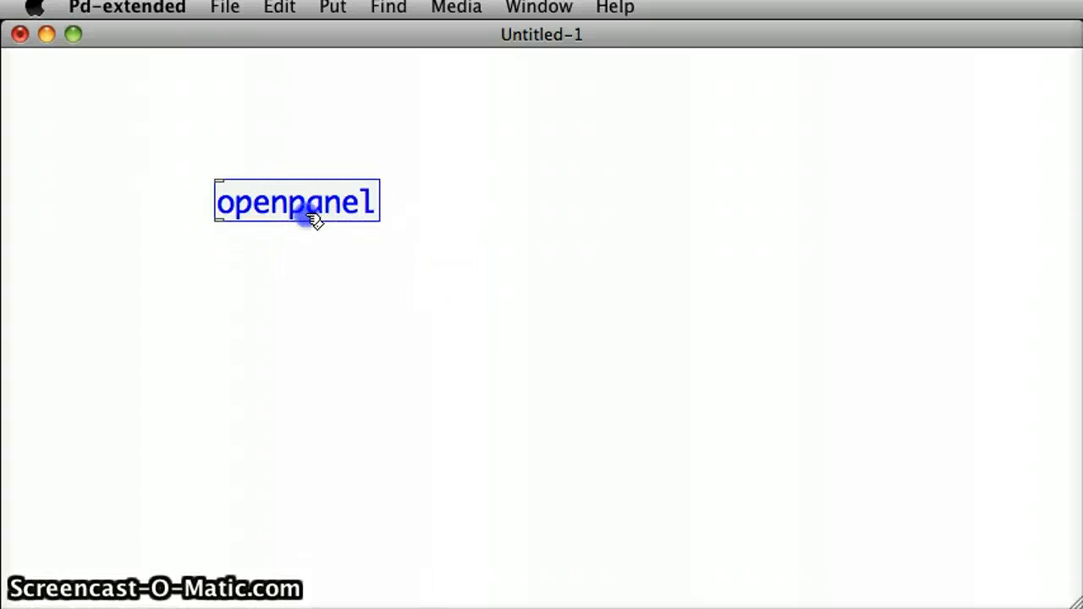
pyautogui.click(296, 201)
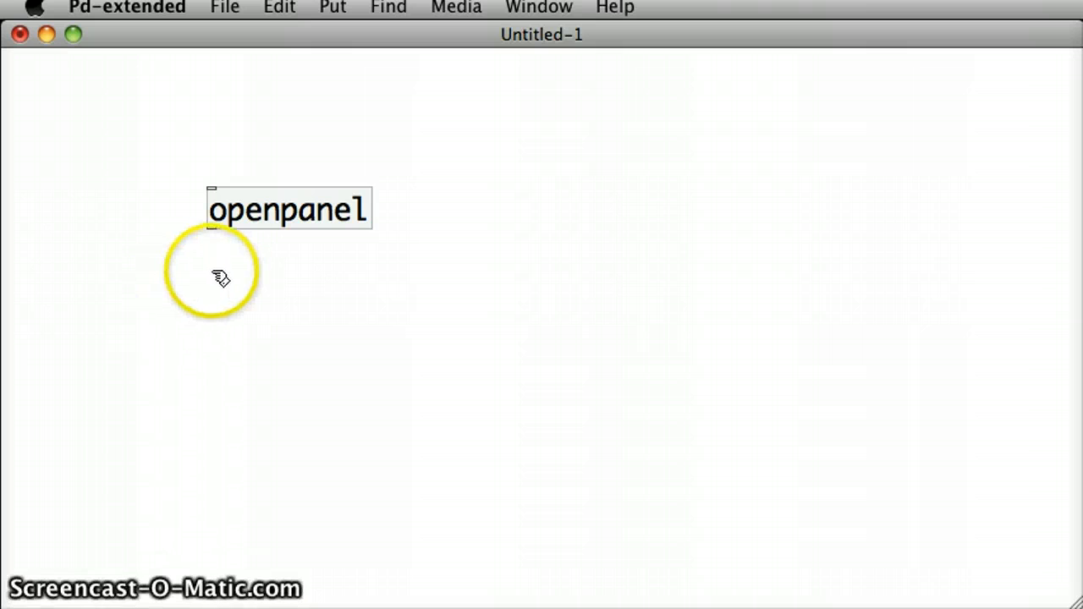
# Create an 'open $1' message box beneath openpanel.
pyautogui.write('open')
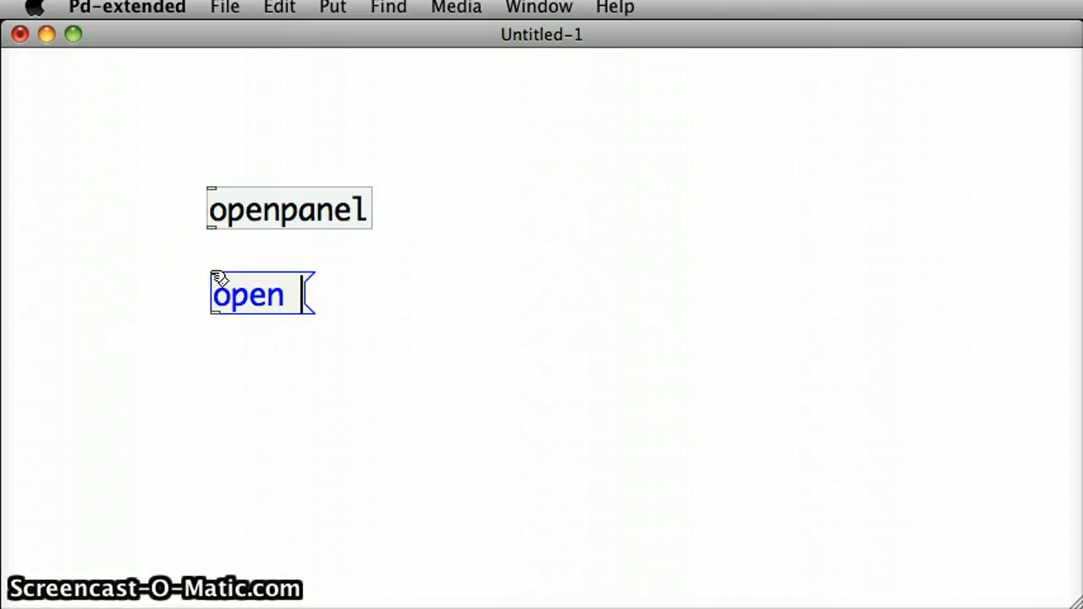
pyautogui.write('$1')
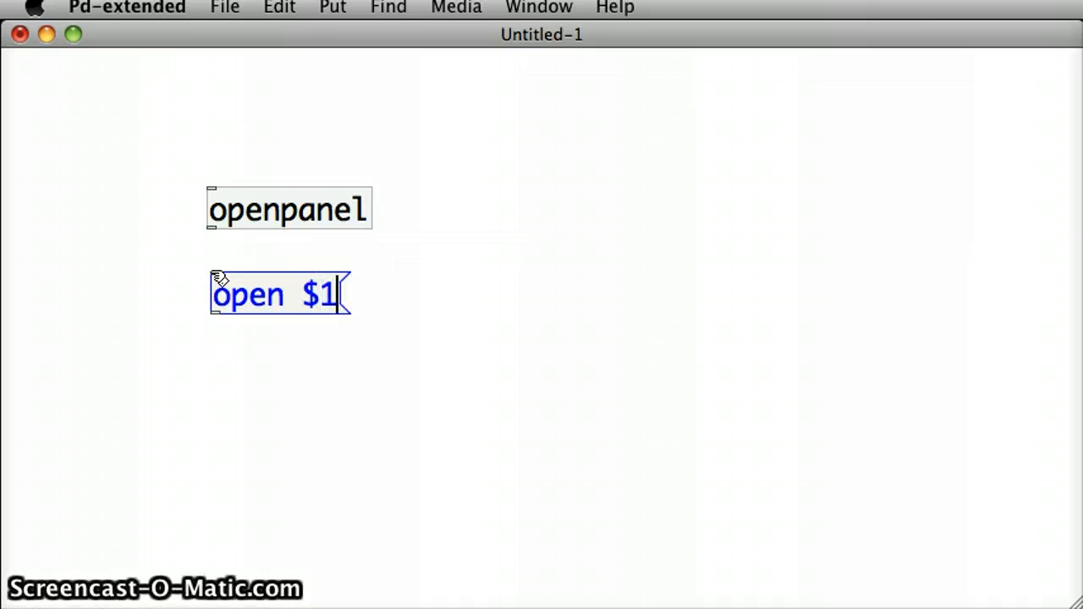
pyautogui.click(406, 234)
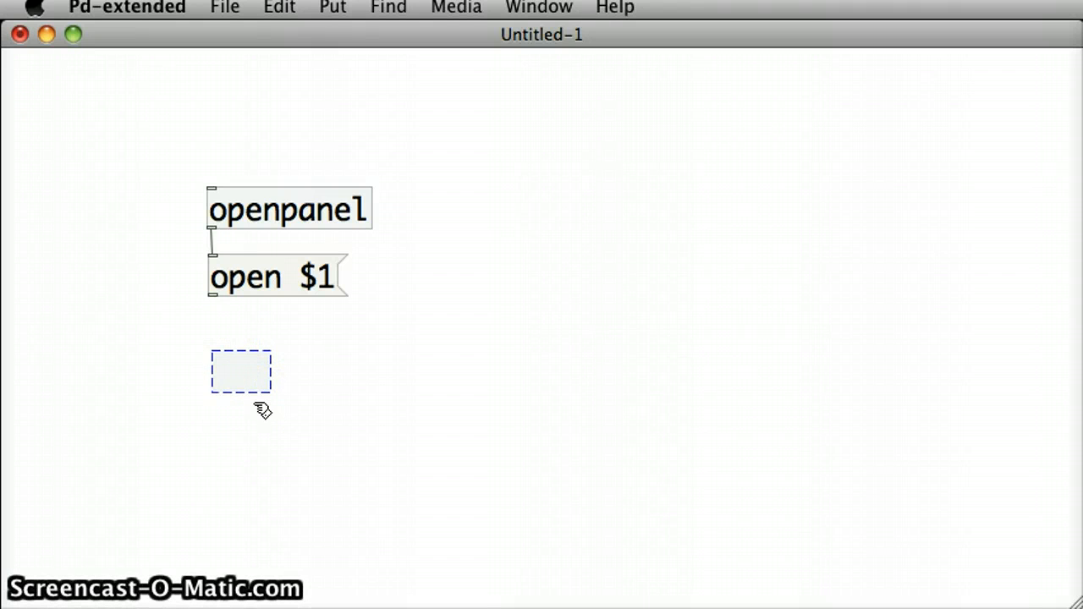
# Create a readsf~ object and wire the open $1 message into it.
pyautogui.write('reads')
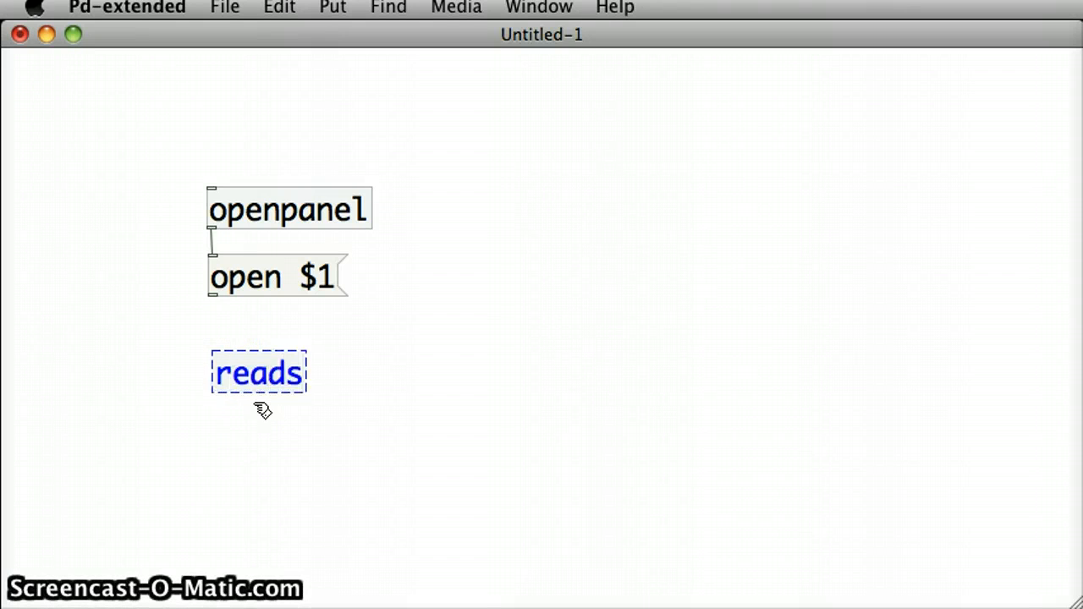
pyautogui.write('f')
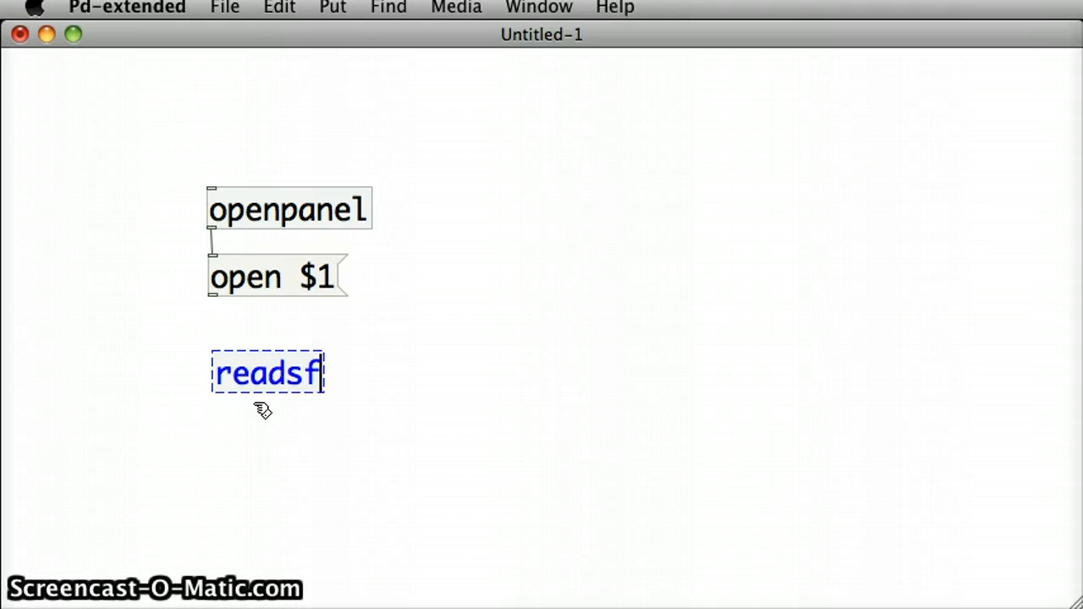
pyautogui.write('~')
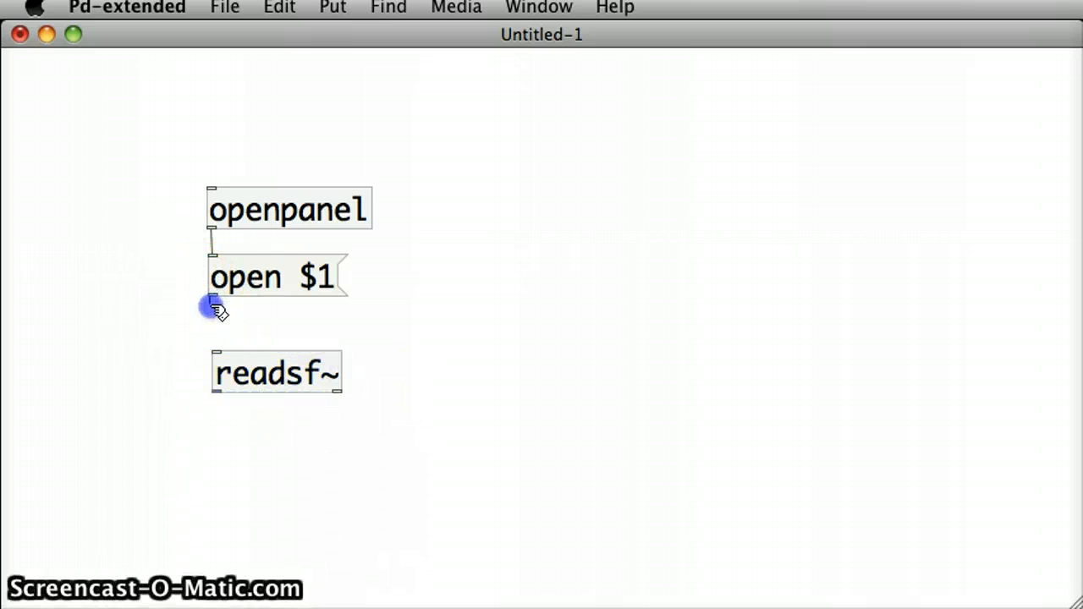
pyautogui.moveTo(213, 298); pyautogui.dragTo(219, 355)
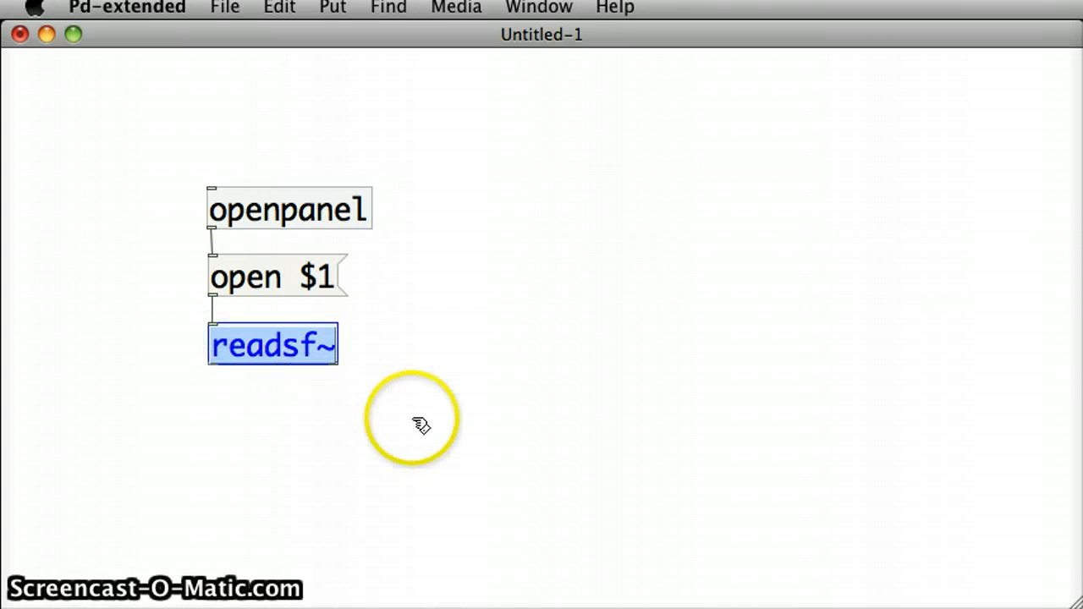
pyautogui.click(245, 474)
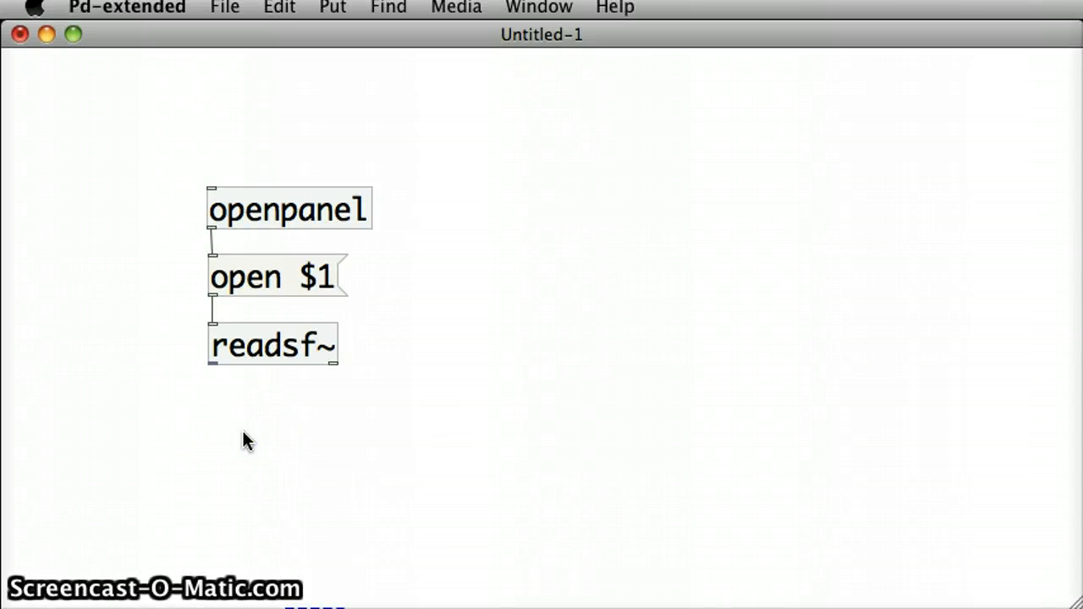
# Create a dac~ below readsf~ and feed readsf~ into both its inlets.
pyautogui.click(244, 434)
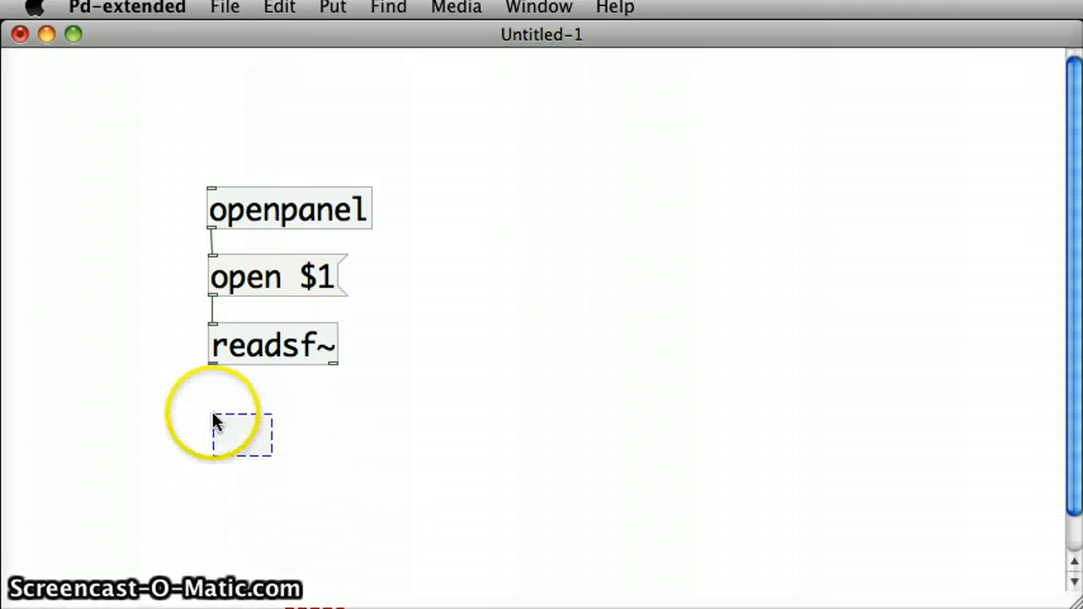
pyautogui.write('dac~')
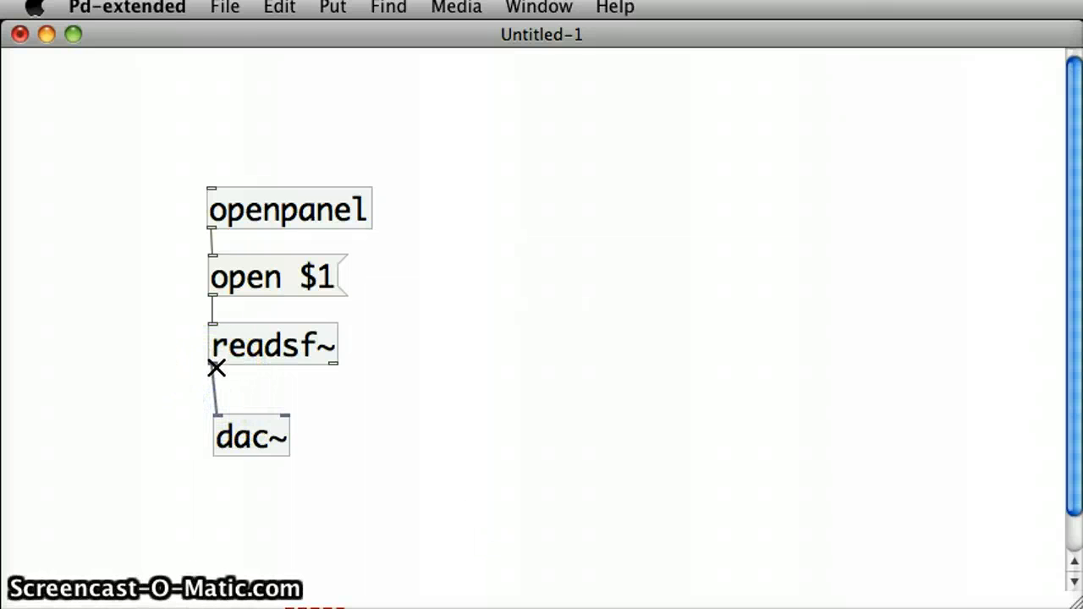
pyautogui.moveTo(217, 369); pyautogui.dragTo(284, 417)
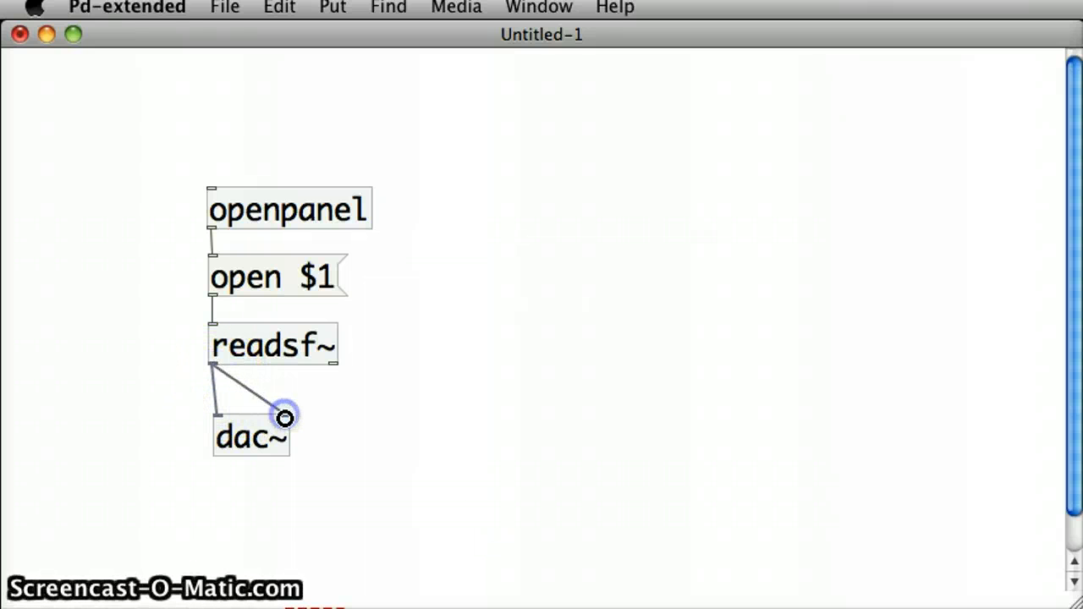
pyautogui.click(245, 436)
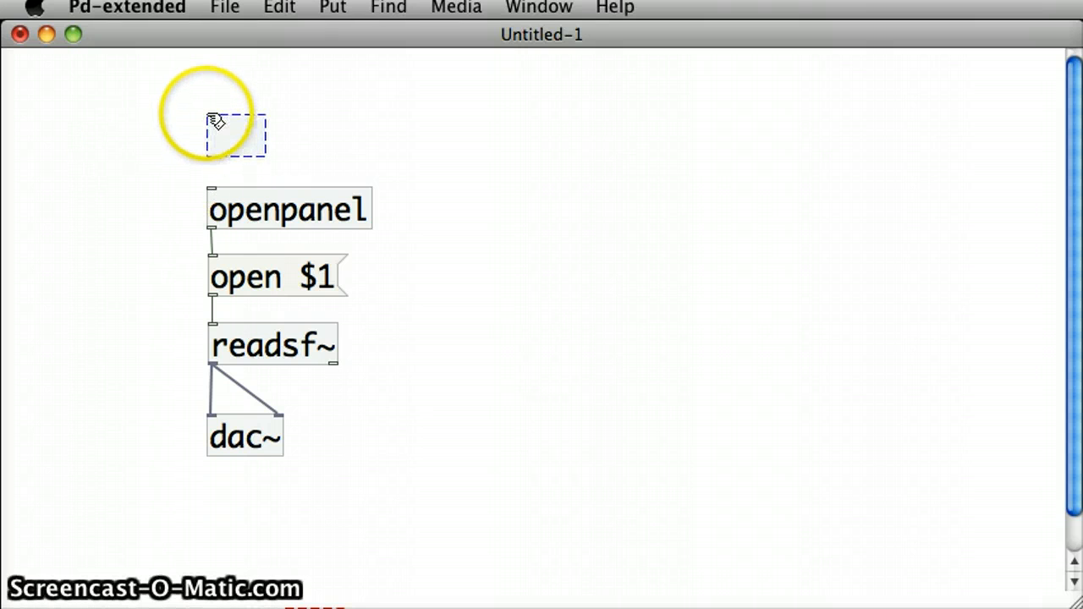
# Add a bang above openpanel and wire it into openpanel's inlet.
pyautogui.write('bng')
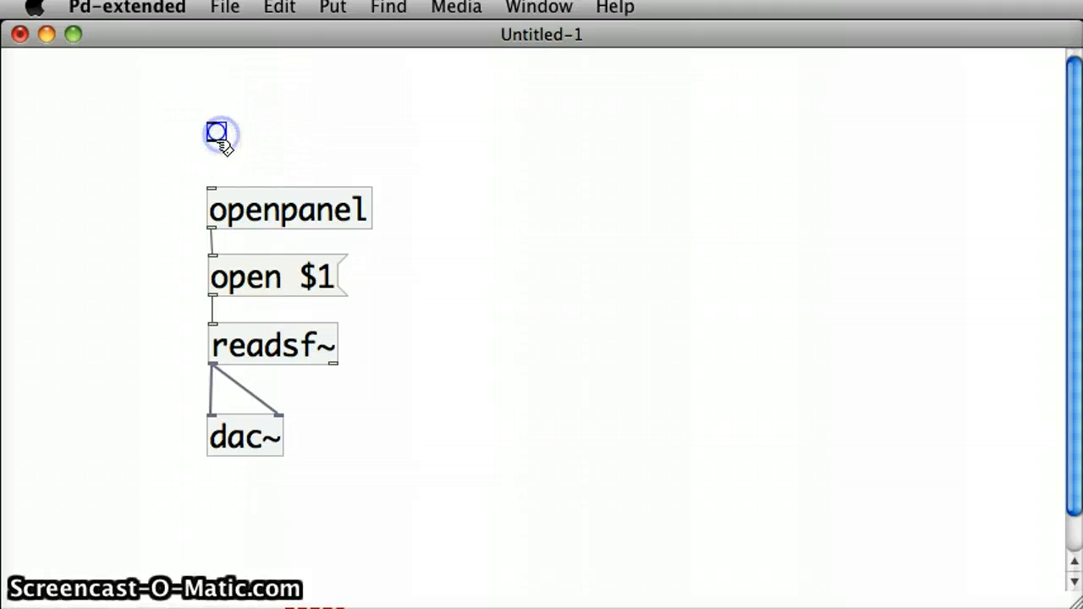
pyautogui.moveTo(217, 146); pyautogui.dragTo(213, 188)
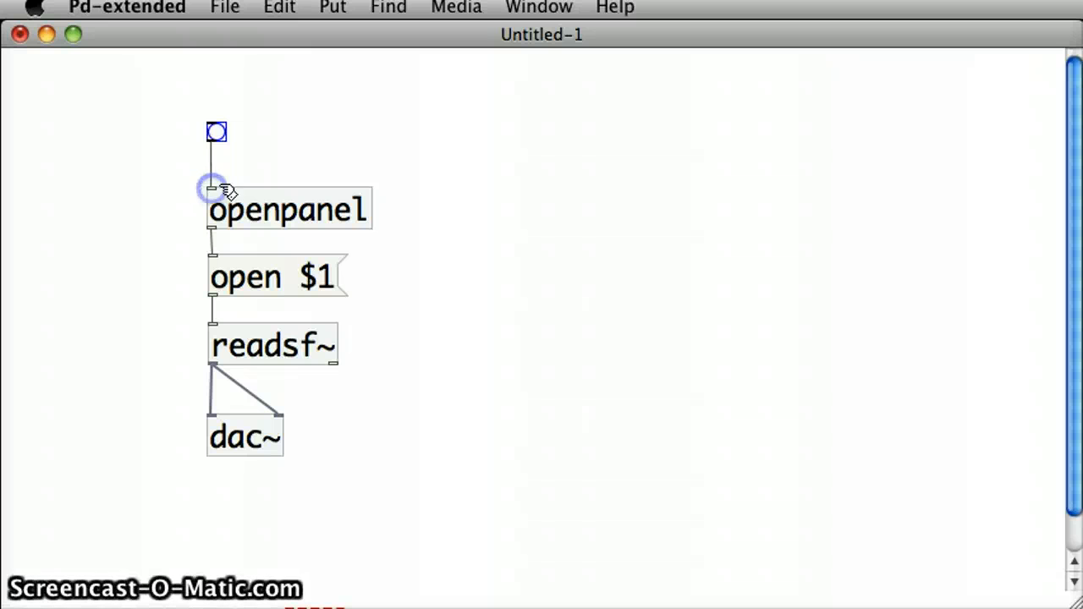
pyautogui.click(216, 132)
pyautogui.write('1')
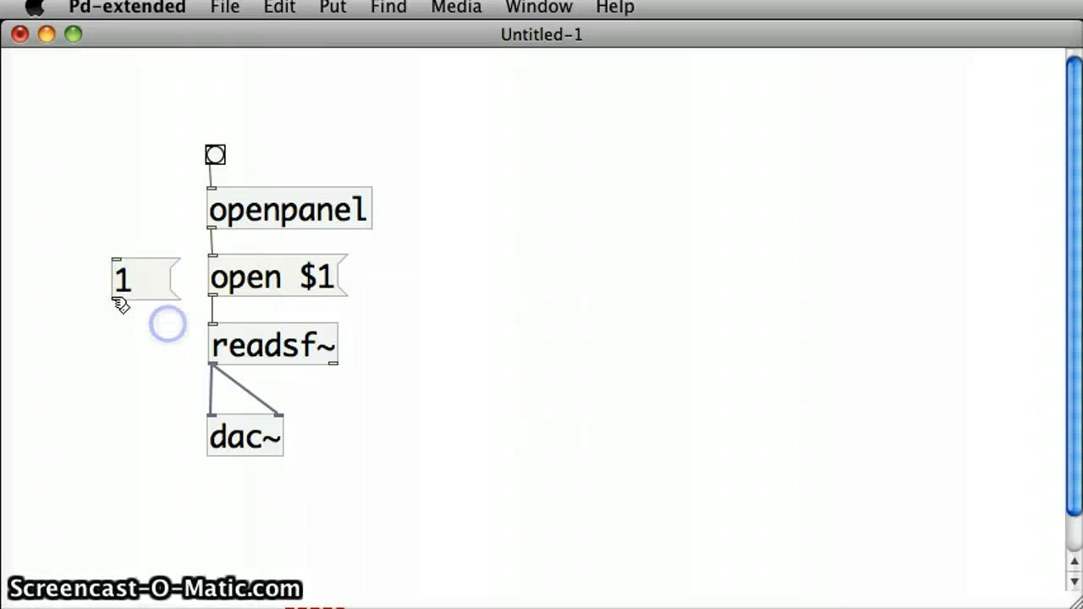
# Wire the '1' message's outlet into the readsf~ inlet.
pyautogui.click(122, 279)
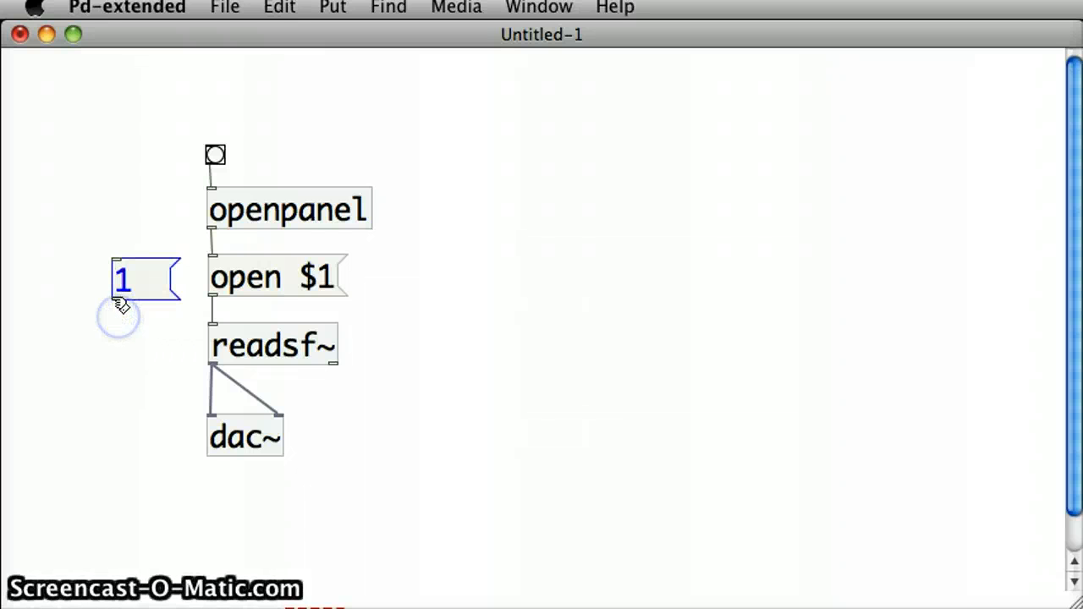
pyautogui.moveTo(118, 301); pyautogui.dragTo(217, 324)
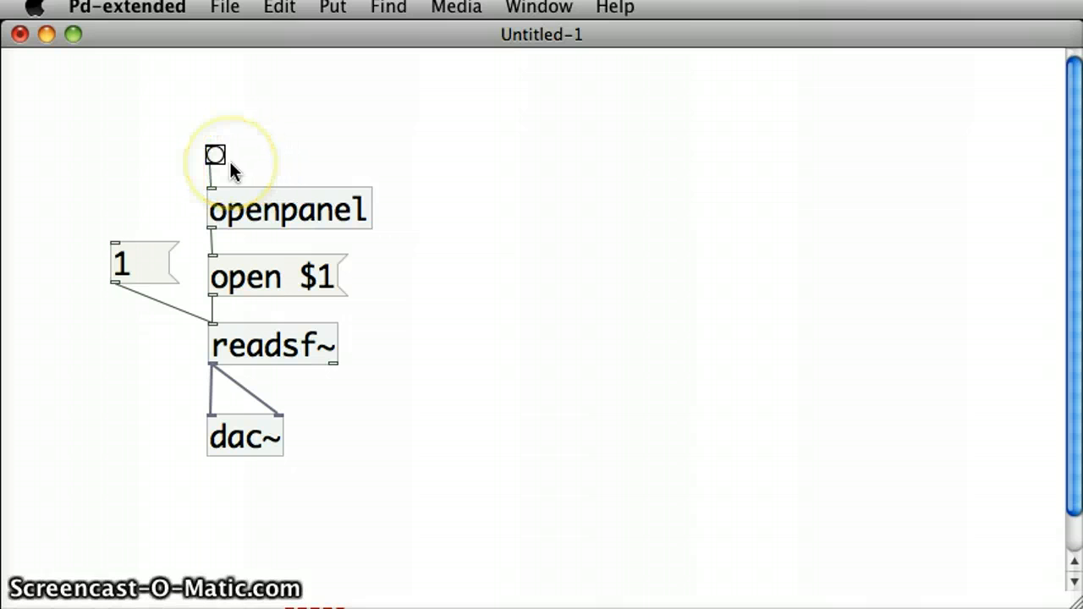
# Trigger the bang and load a .wav file from the PD test folder.
pyautogui.click(214, 156)
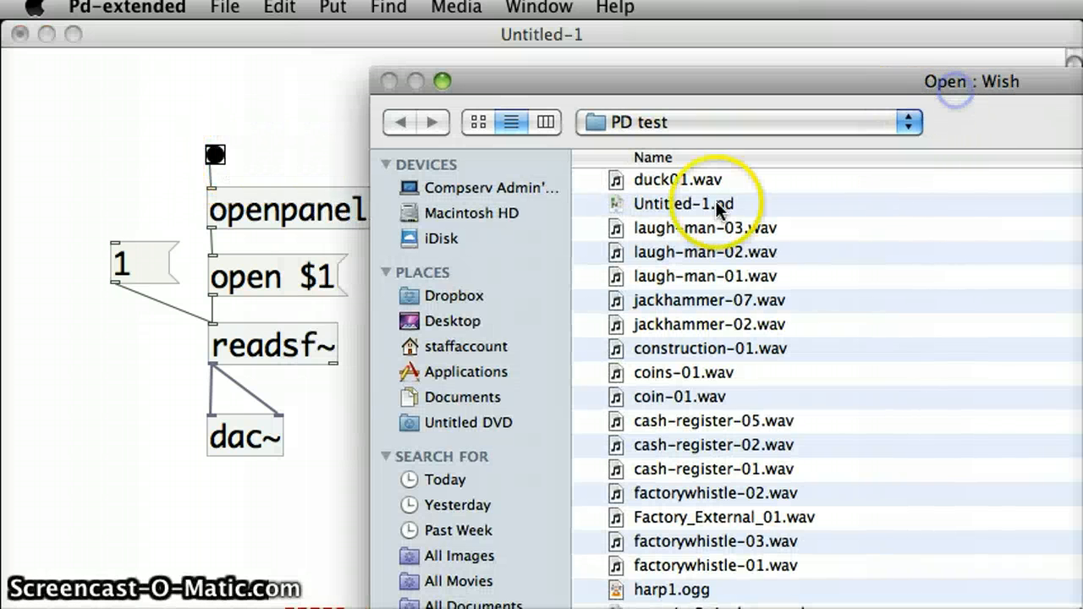
pyautogui.click(677, 180)
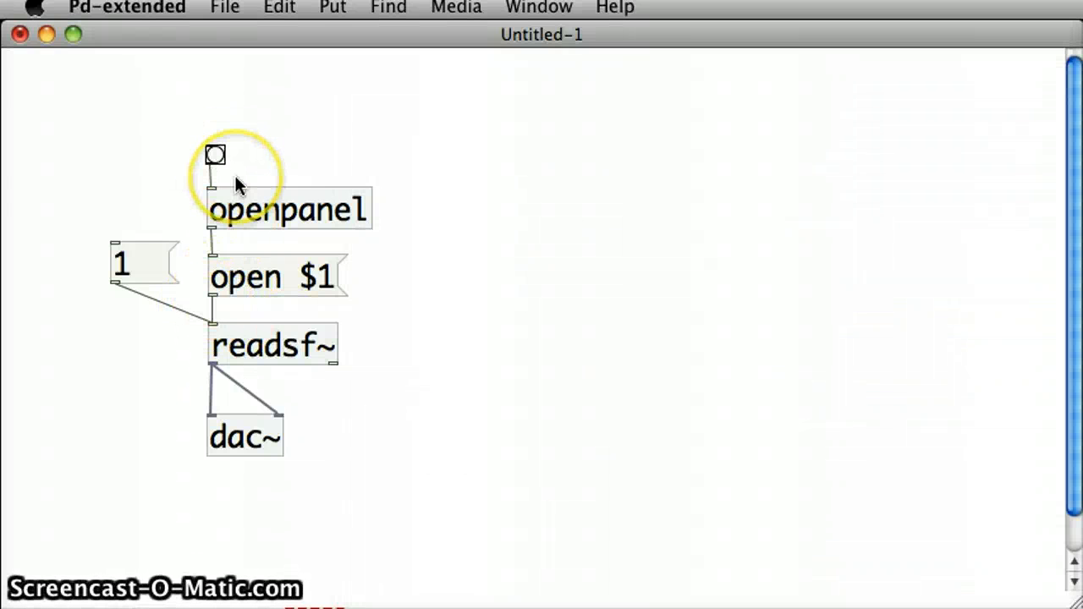
pyautogui.moveTo(271, 296)
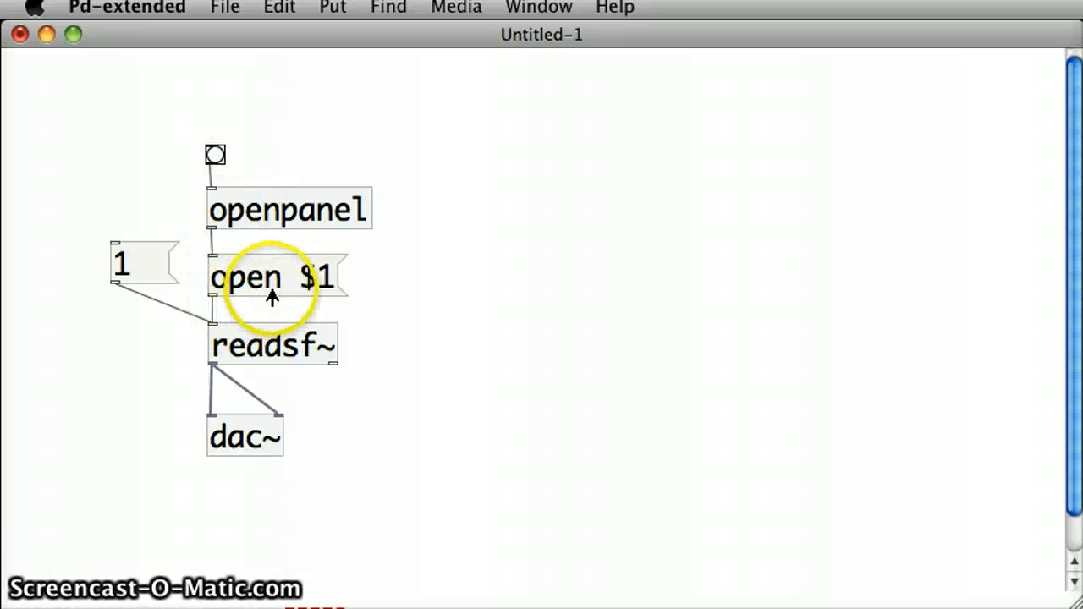
pyautogui.moveTo(270, 358)
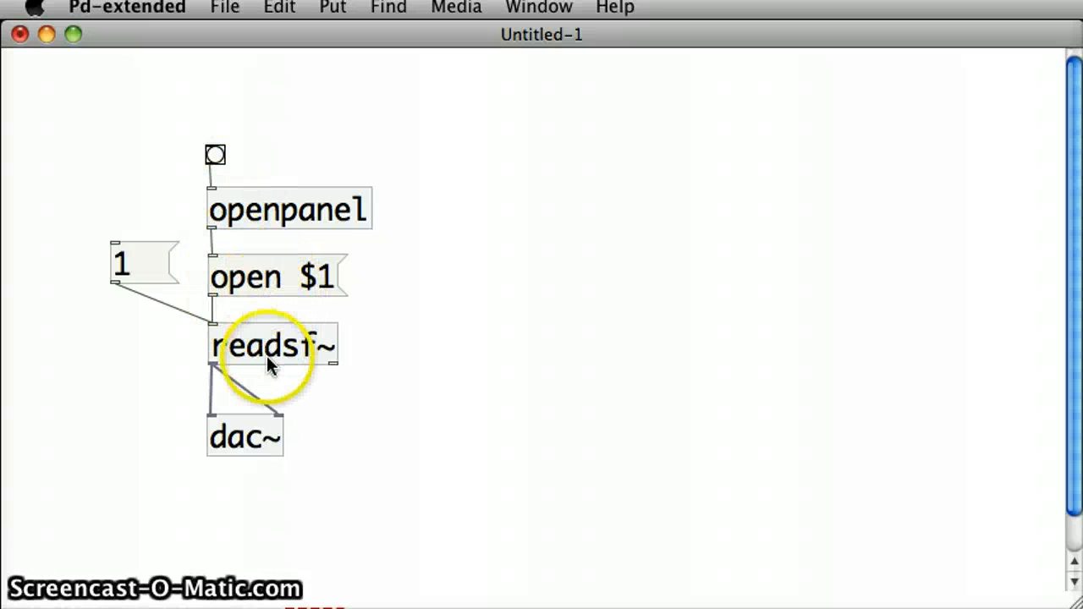